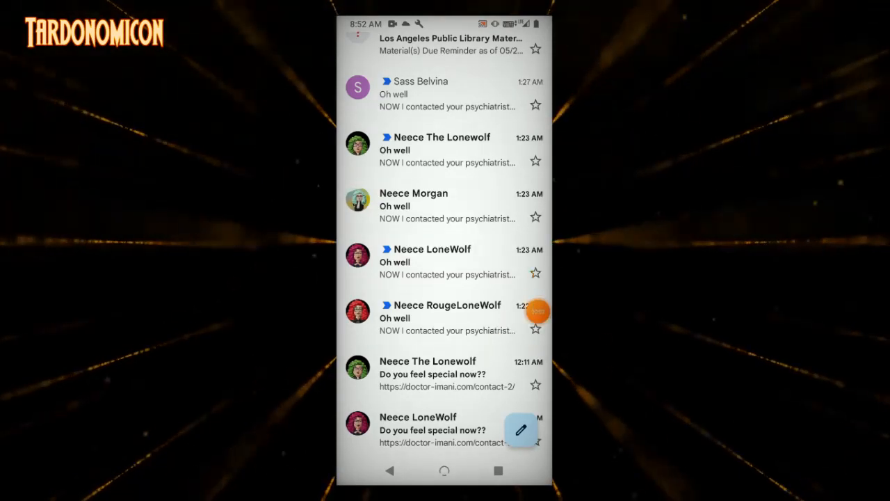
- Scroll the inbox and open the 12:11 AM 'Do you feel special now??' email
scroll("down", 3)
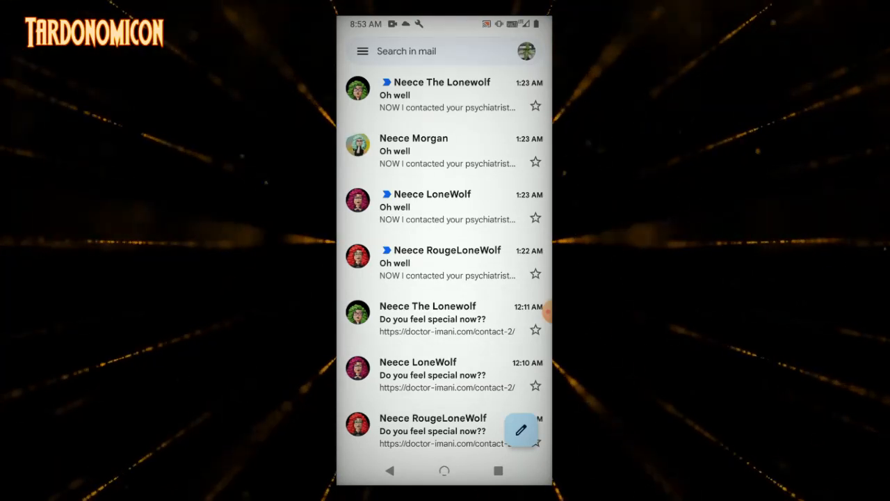
left_click(447, 318)
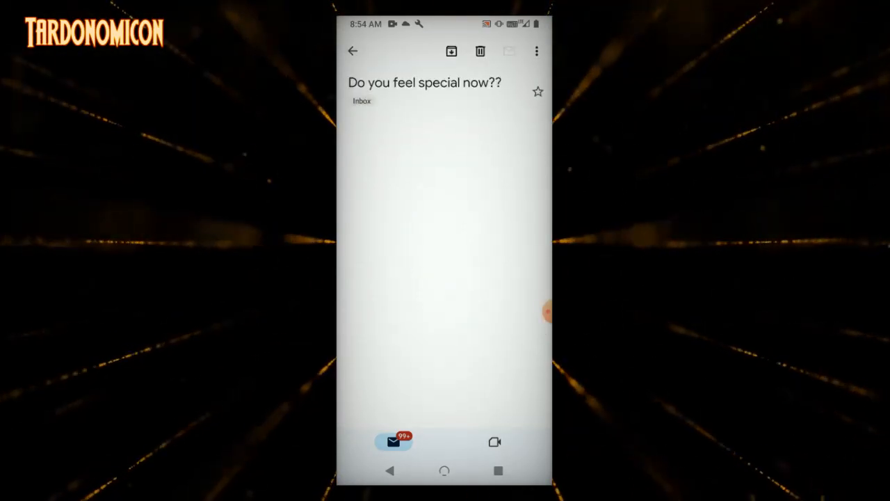
- Go back from the open email to the inbox list, now showing it as read
left_click(353, 51)
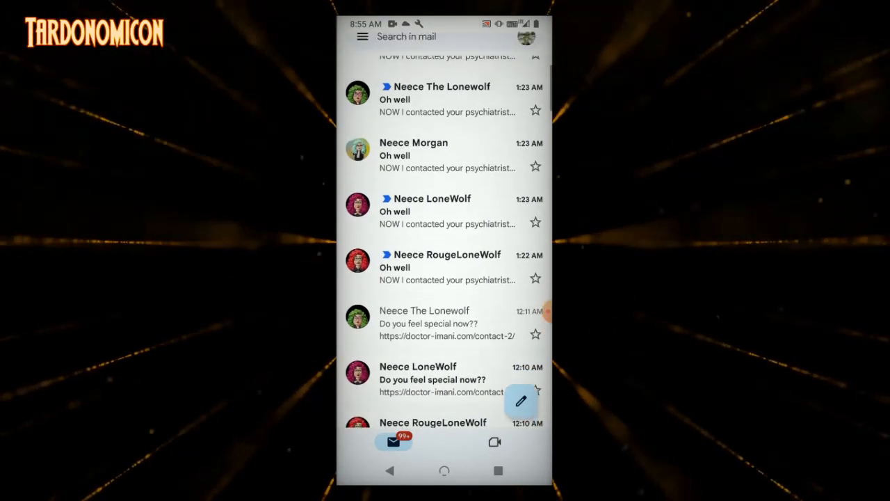
scroll("down", 3)
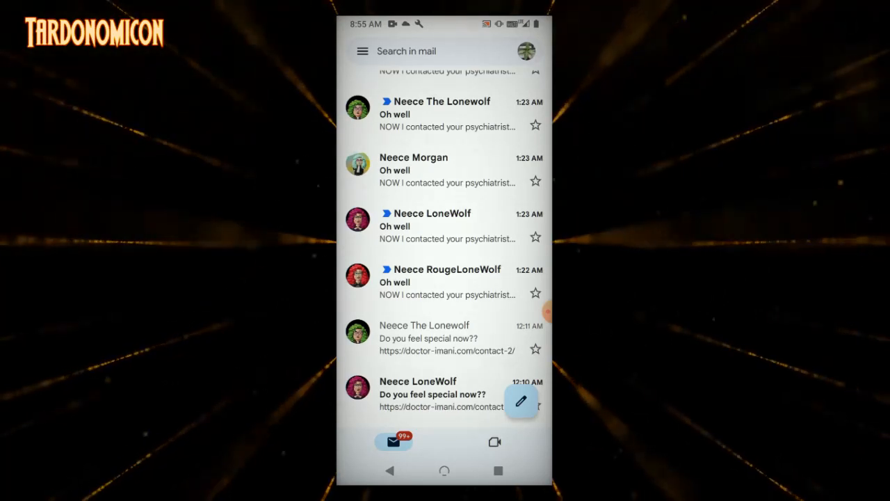
scroll("down", 3)
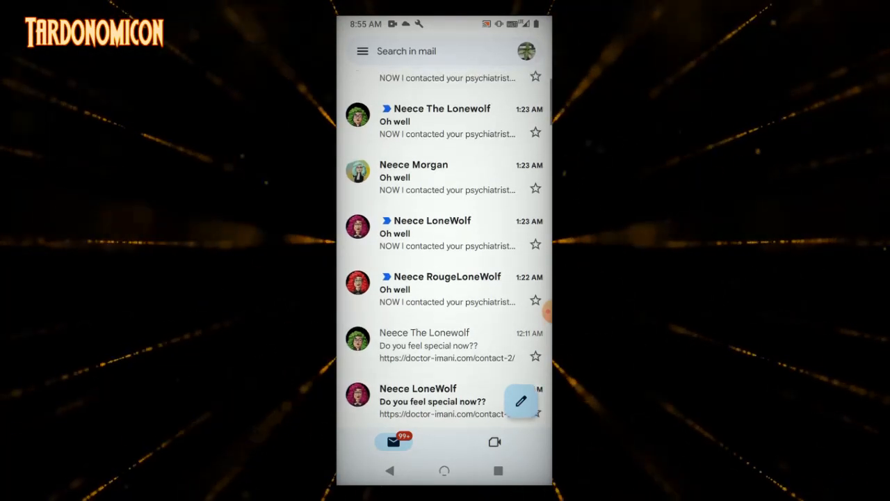